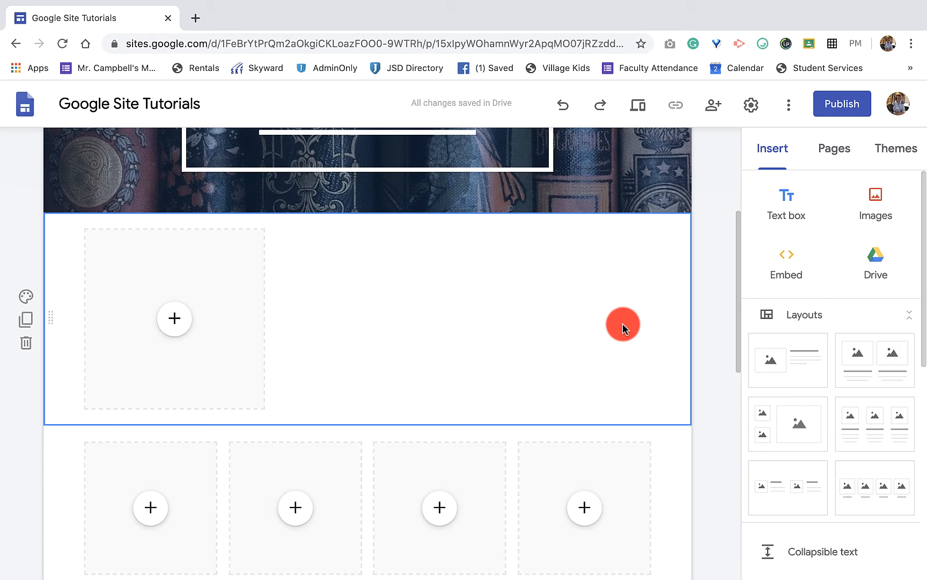
Step: Scroll to the row of four empty image placeholders and delete that section
{"action": "scroll", "scroll_direction": "up", "scroll_amount": 3}
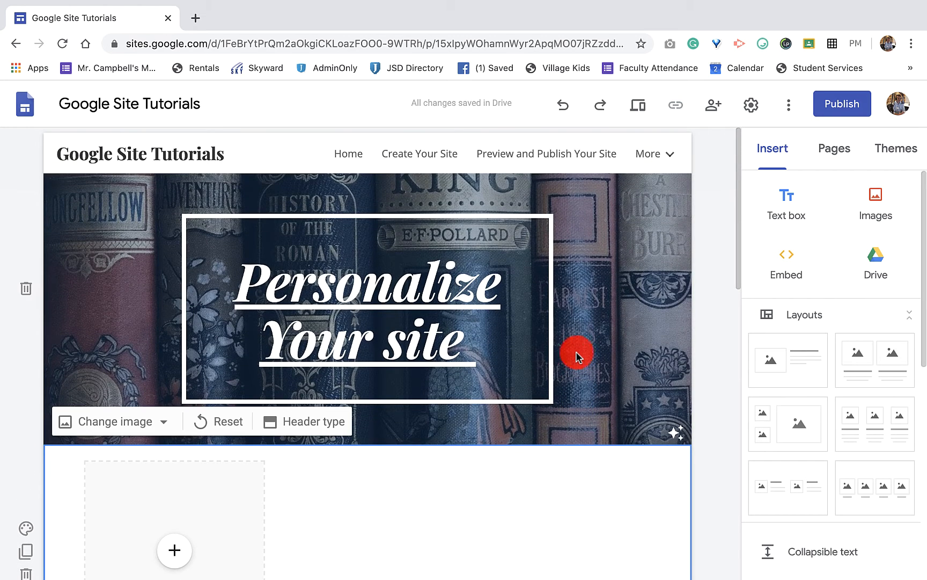
{"action": "scroll", "scroll_direction": "down", "scroll_amount": 3}
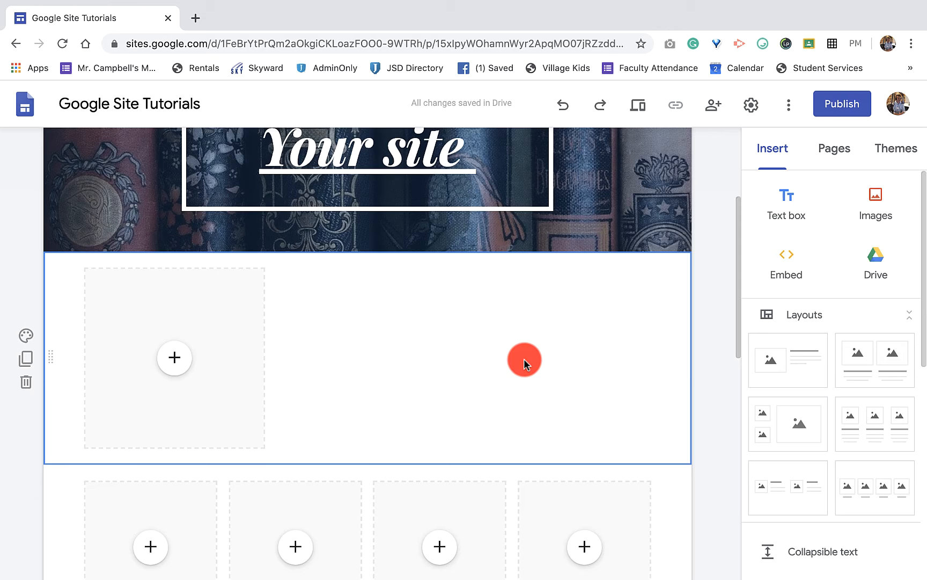
{"action": "scroll", "scroll_direction": "down", "scroll_amount": 3}
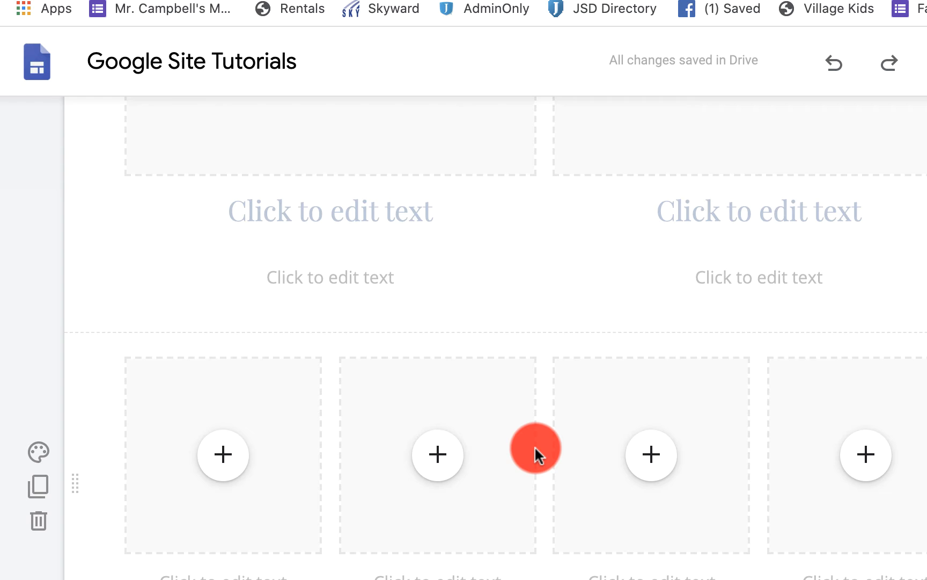
{"action": "mouse_move", "coordinate": [77, 514]}
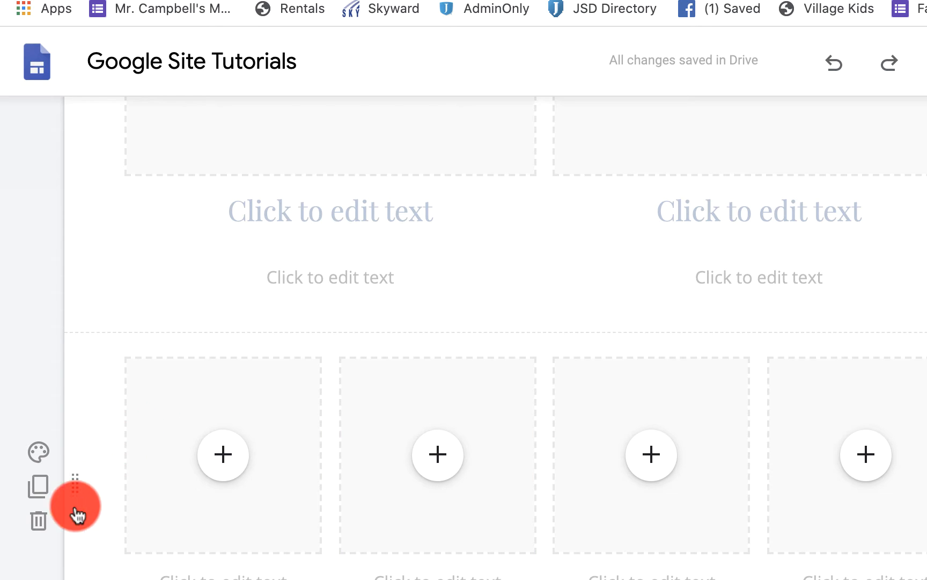
{"action": "mouse_move", "coordinate": [37, 520]}
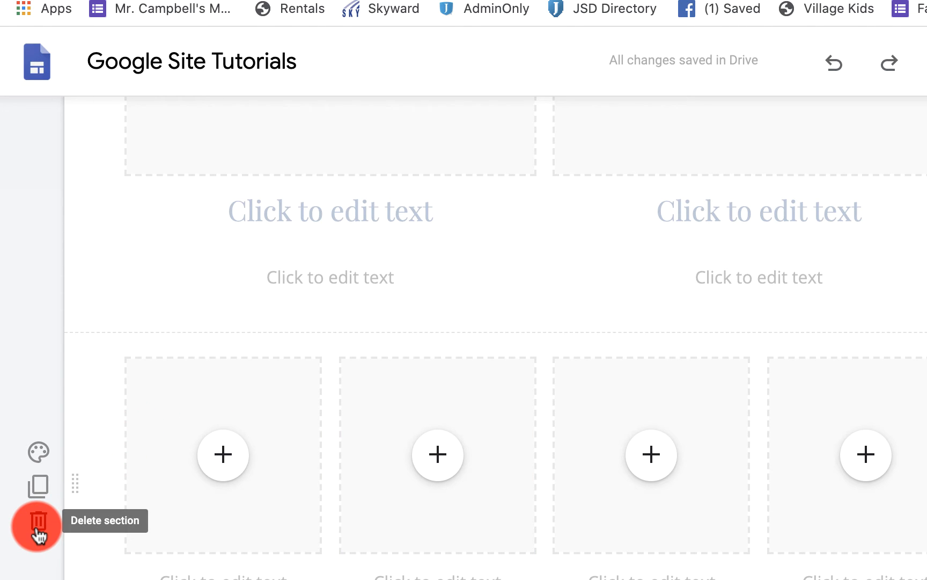
{"action": "scroll", "scroll_direction": "down", "scroll_amount": 3}
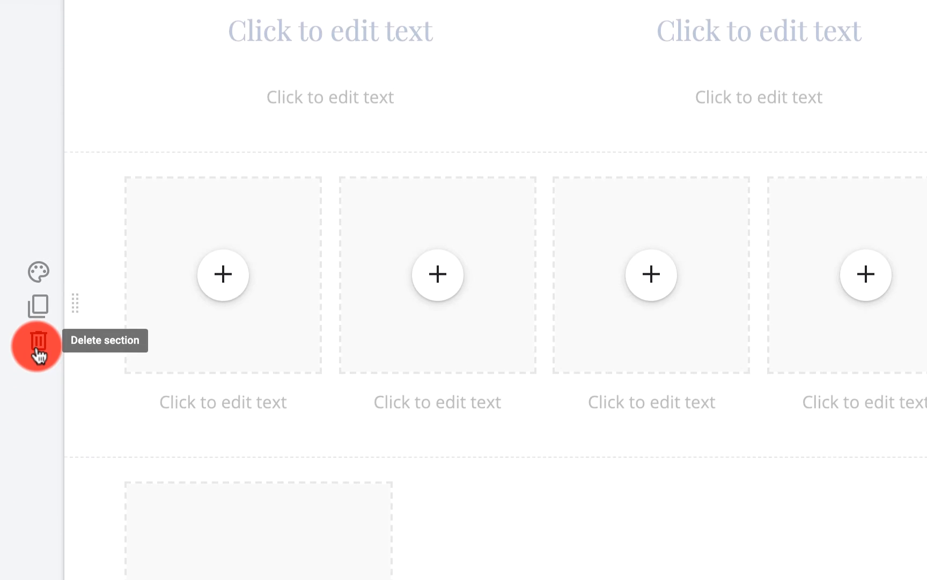
{"action": "scroll", "scroll_direction": "down", "scroll_amount": 3}
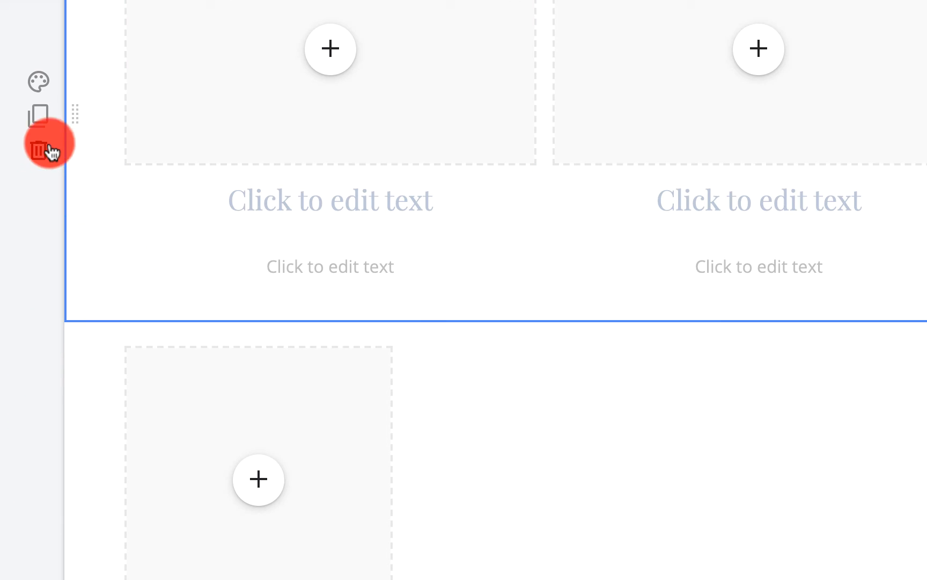
{"action": "mouse_move", "coordinate": [38, 115]}
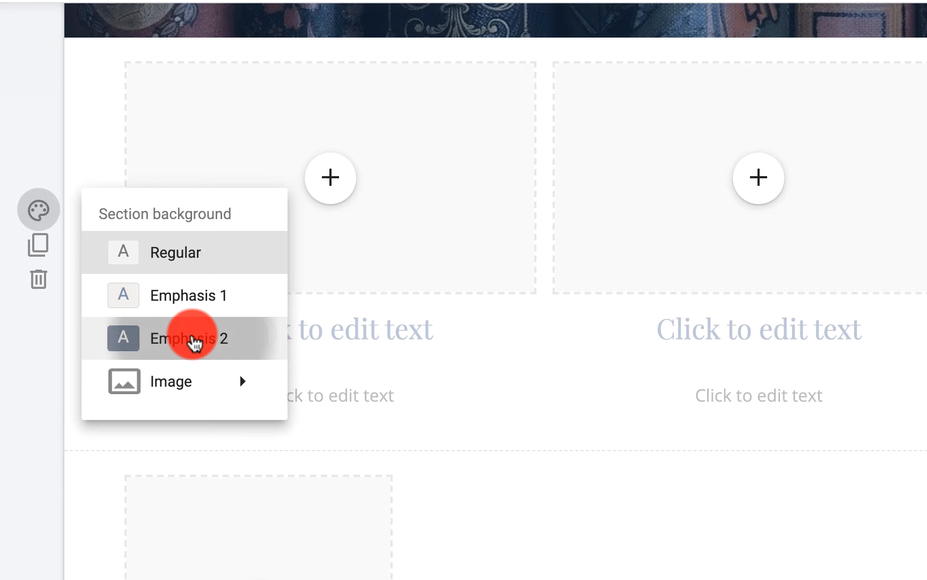
Step: Try Emphasis 2, then set the two-column section background to light grey Emphasis 1
{"action": "left_click", "coordinate": [192, 338]}
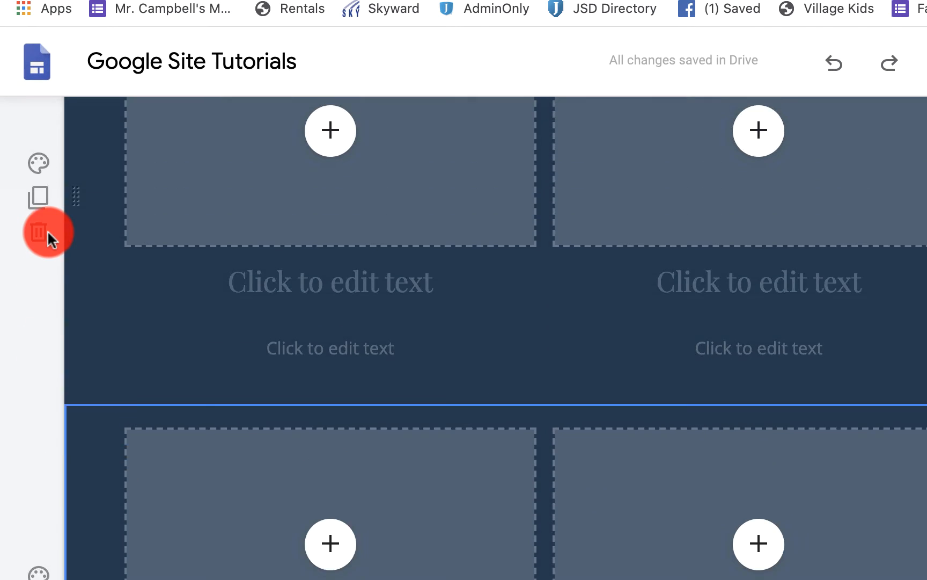
{"action": "left_click", "coordinate": [38, 230]}
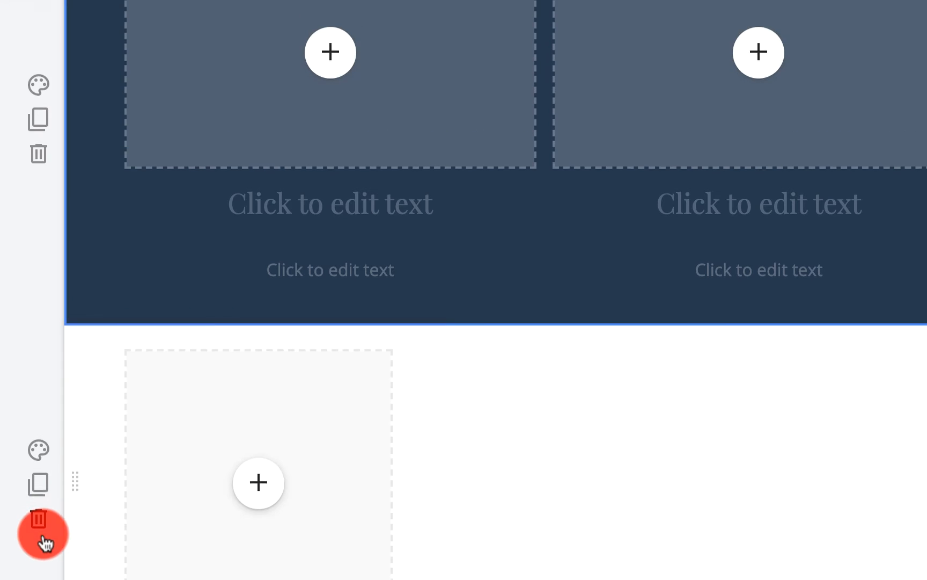
{"action": "left_click", "coordinate": [39, 206]}
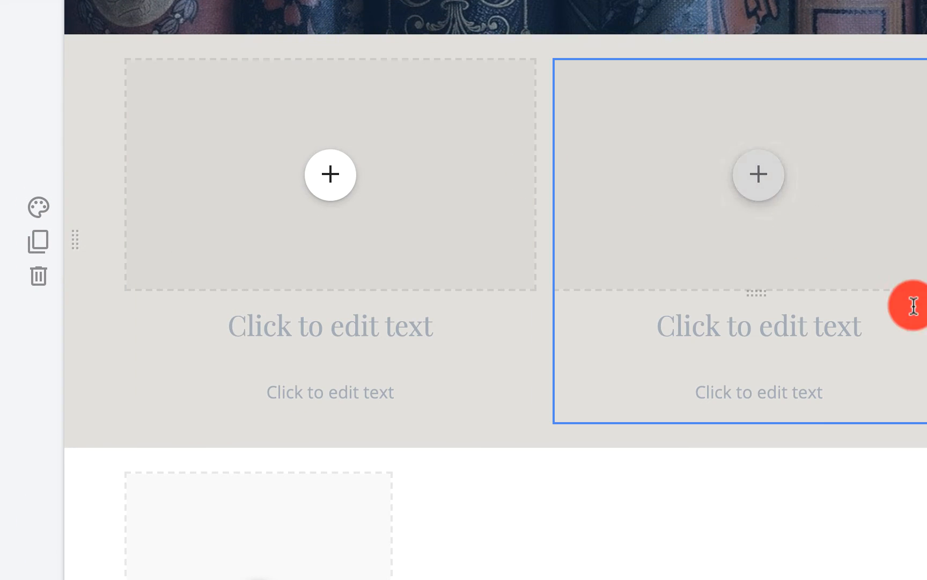
{"action": "scroll", "scroll_direction": "down", "scroll_amount": 3}
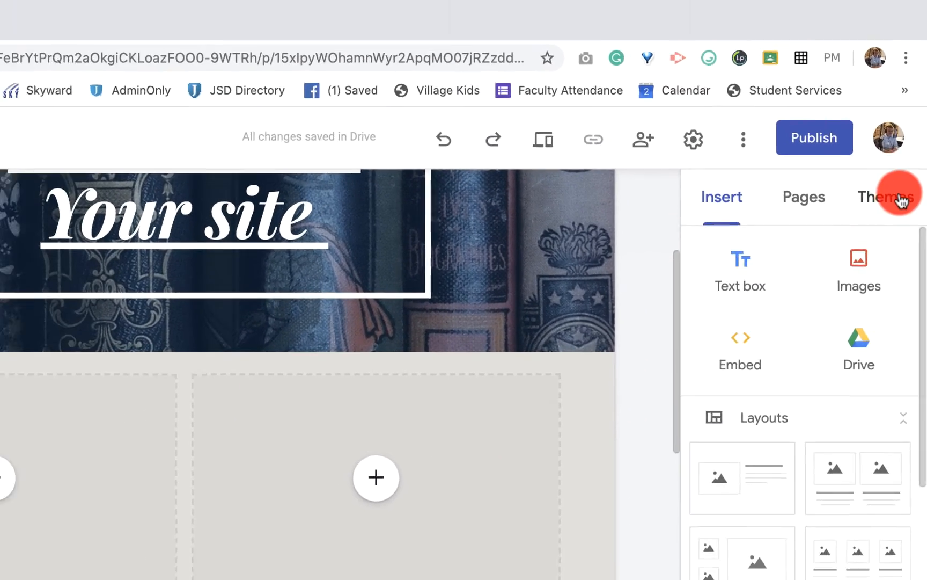
{"action": "left_click", "coordinate": [895, 197]}
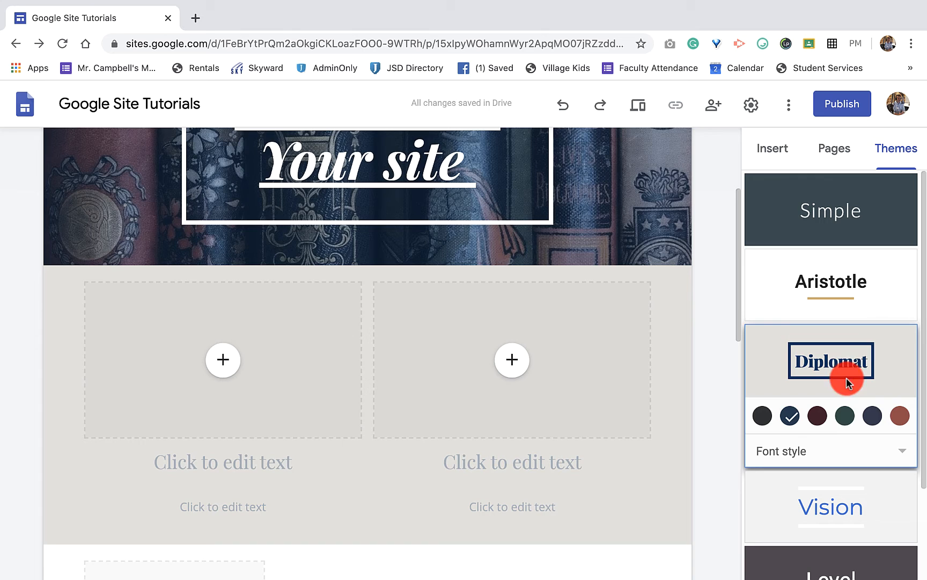
{"action": "left_click", "coordinate": [222, 359]}
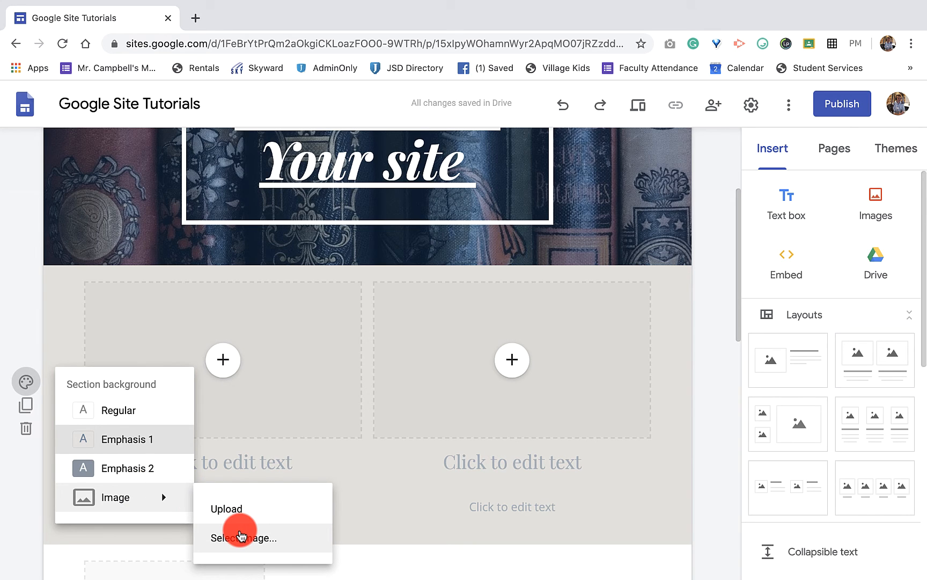
{"action": "mouse_move", "coordinate": [239, 514]}
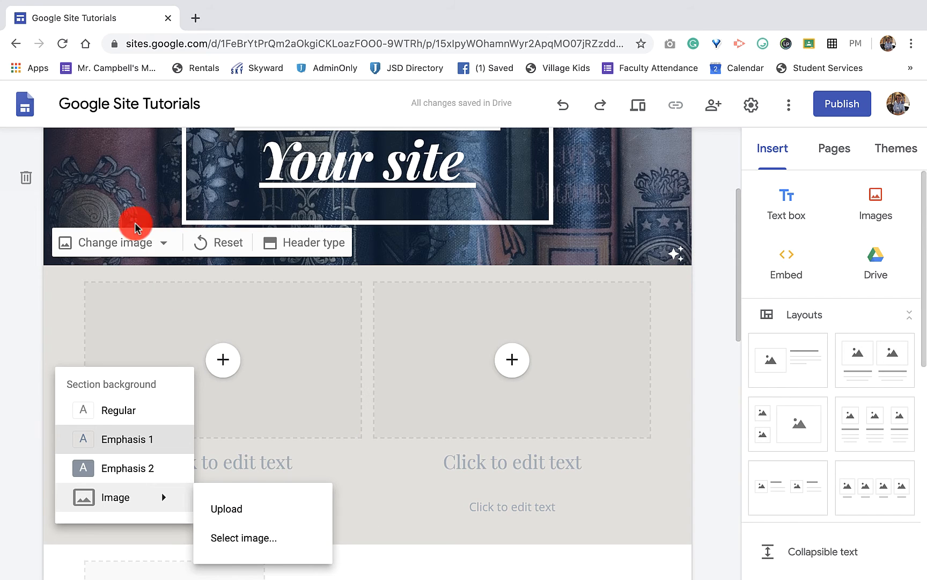
{"action": "mouse_move", "coordinate": [136, 180]}
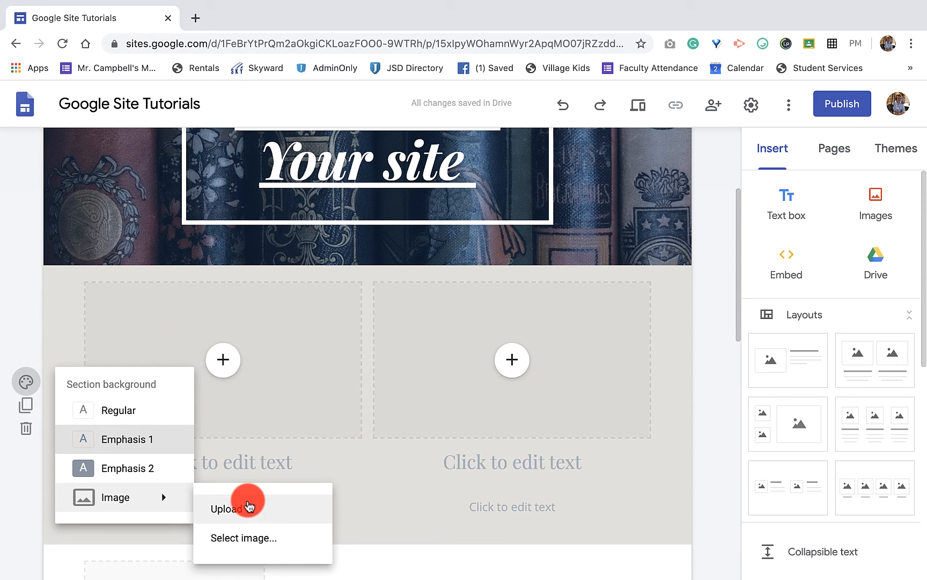
Step: Open the Select images gallery for the two-column section's background image
{"action": "left_click", "coordinate": [244, 538]}
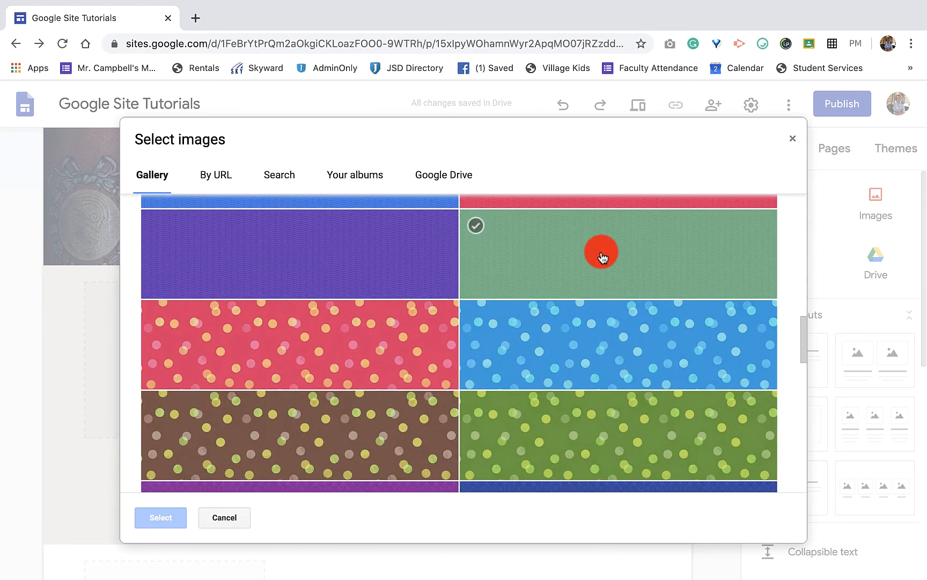
Step: Apply the teal triangle pattern from the Gallery as the section background
{"action": "scroll", "scroll_direction": "down", "scroll_amount": 3}
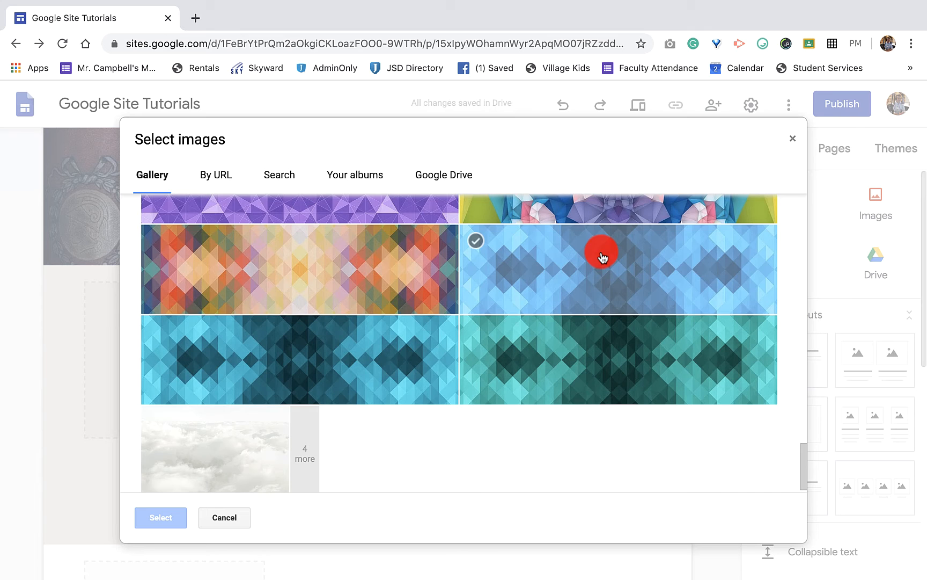
{"action": "left_click", "coordinate": [300, 348]}
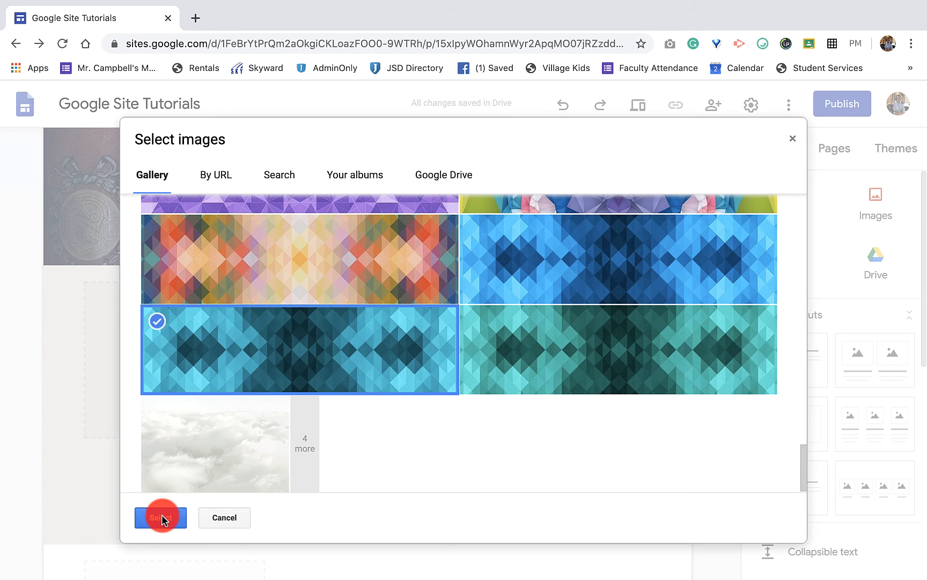
{"action": "left_click", "coordinate": [161, 517]}
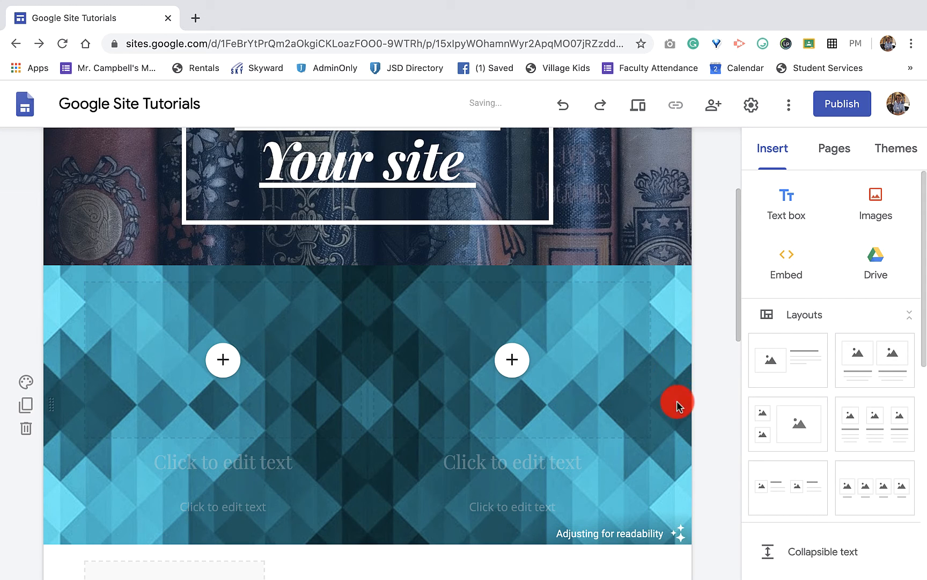
{"action": "mouse_move", "coordinate": [81, 289]}
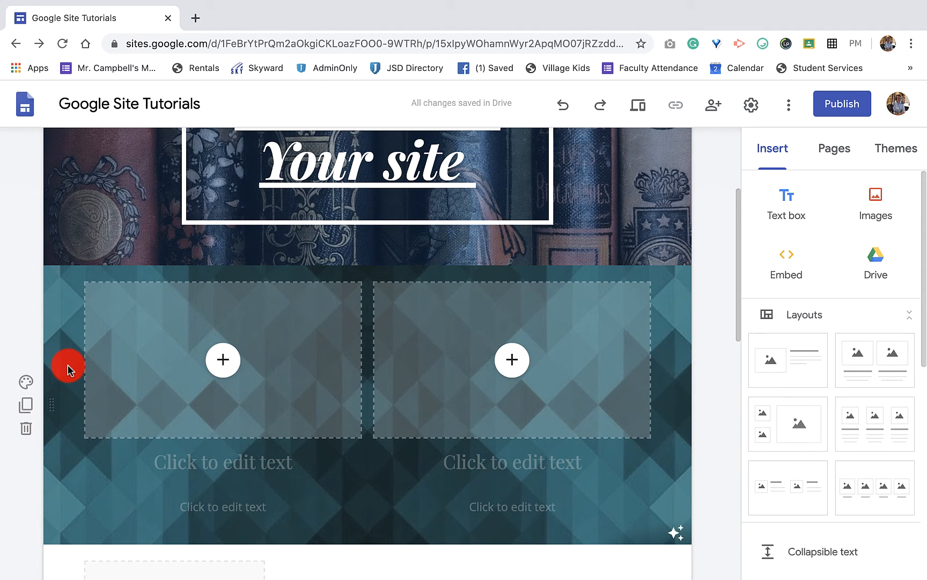
{"action": "mouse_move", "coordinate": [25, 429]}
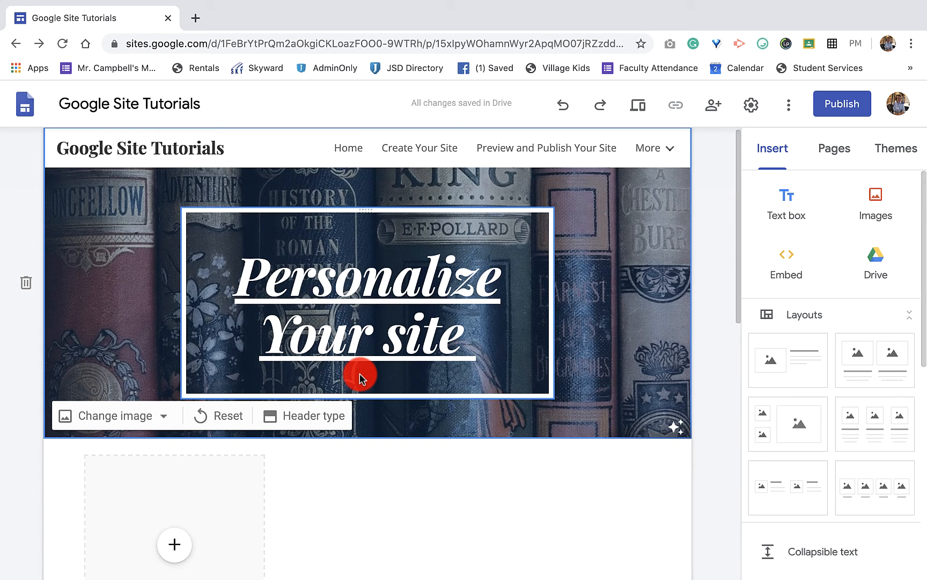
{"action": "scroll", "scroll_direction": "down", "scroll_amount": 3}
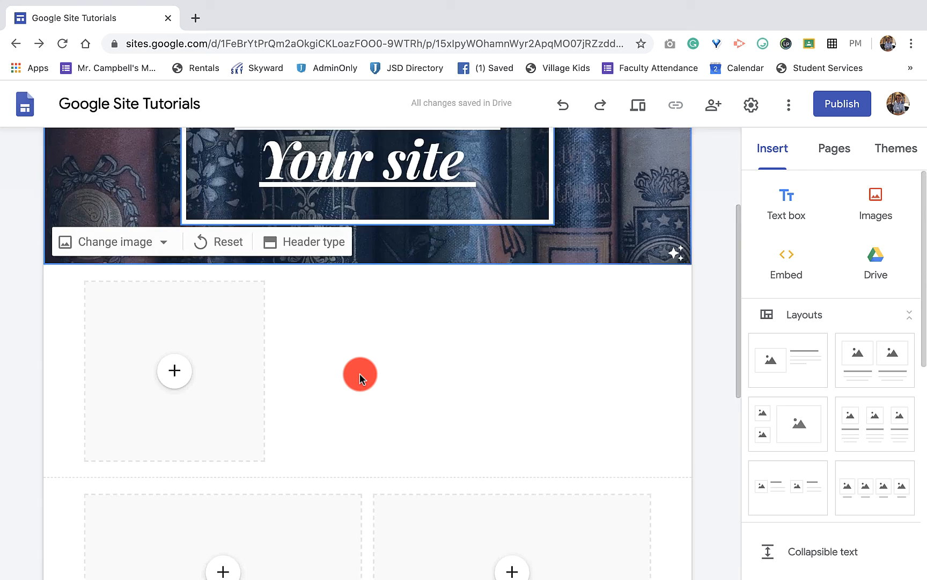
{"action": "scroll", "scroll_direction": "down", "scroll_amount": 3}
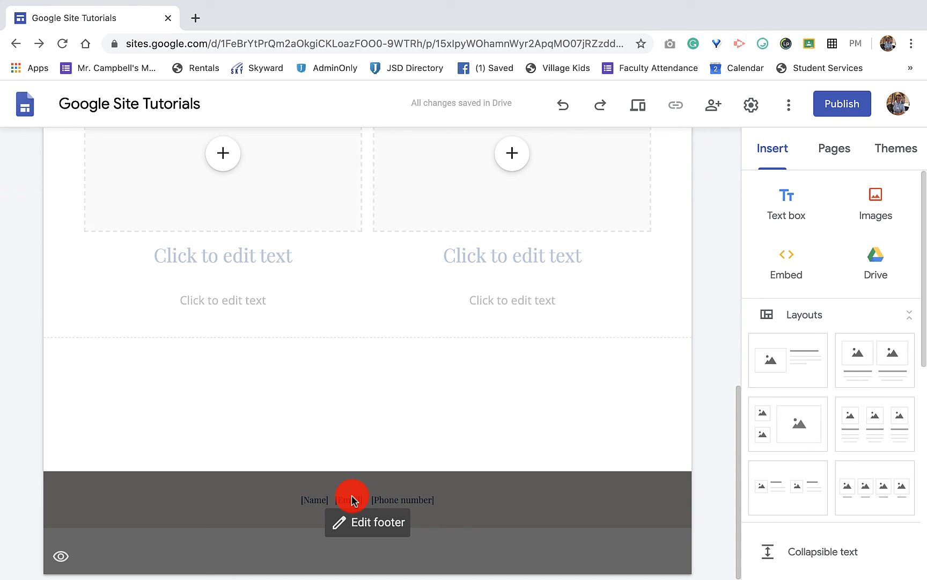
{"action": "mouse_move", "coordinate": [61, 556]}
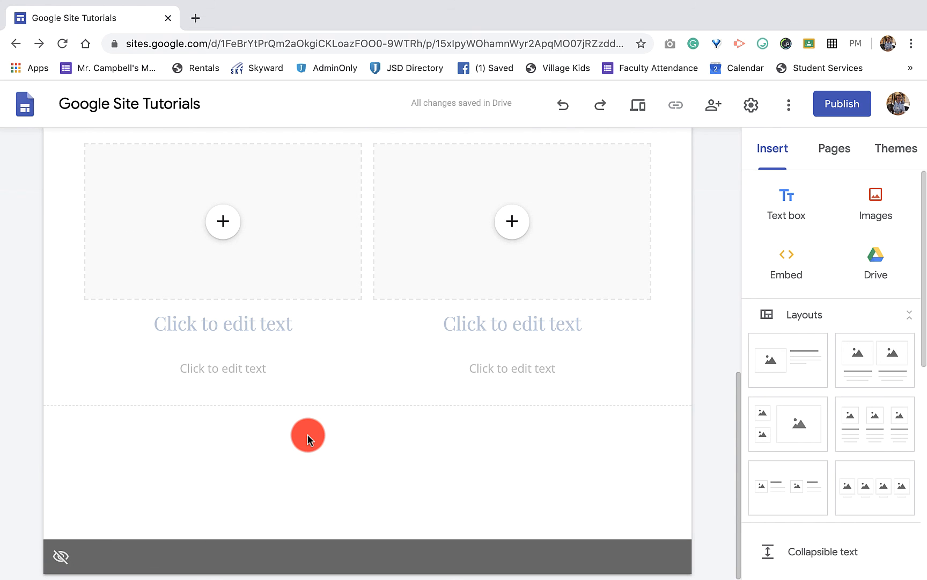
{"action": "mouse_move", "coordinate": [91, 557]}
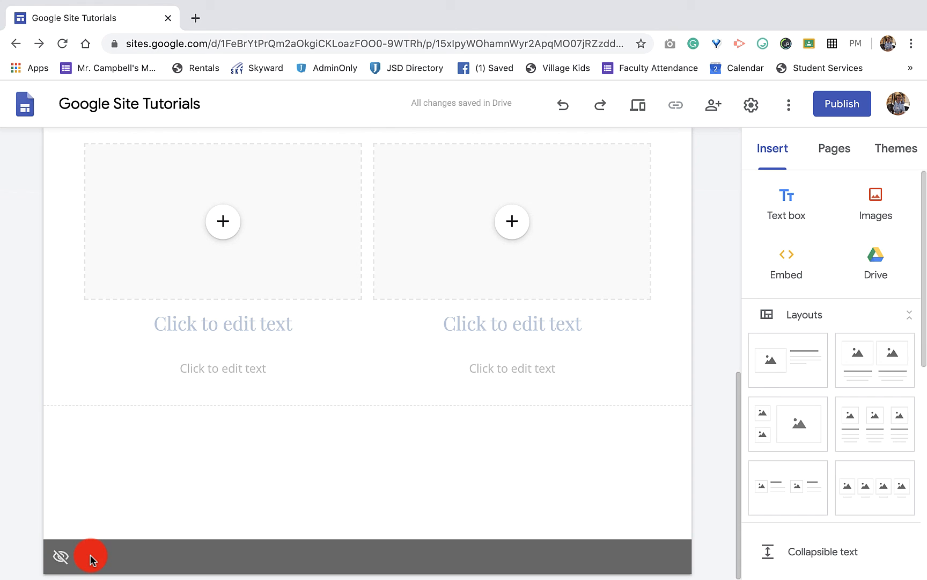
{"action": "mouse_move", "coordinate": [60, 556]}
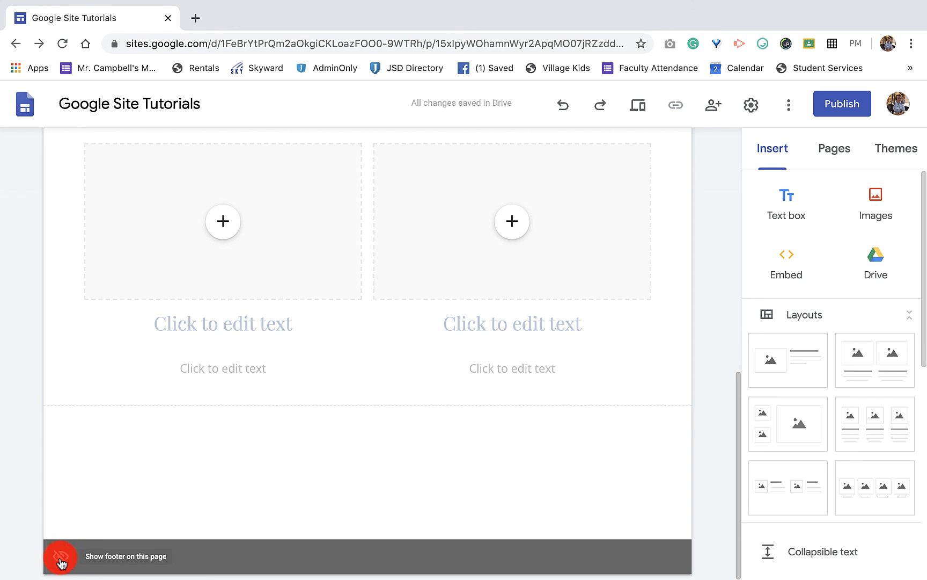
Step: Turn on Show footer on this page so the footer is visible again
{"action": "left_click", "coordinate": [60, 556]}
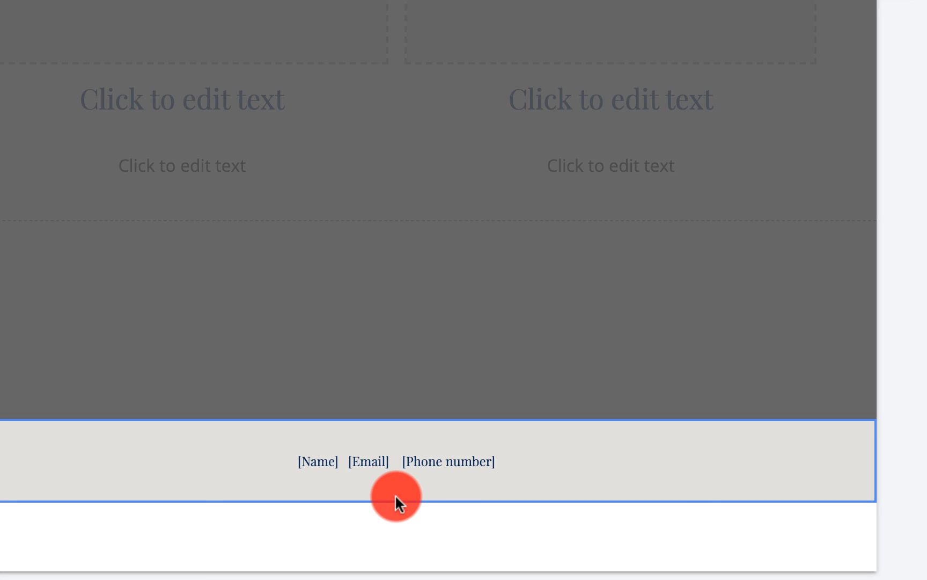
Step: Replace the footer's [Name] placeholder with 'Spencer Campbell'
{"action": "left_click", "coordinate": [395, 460]}
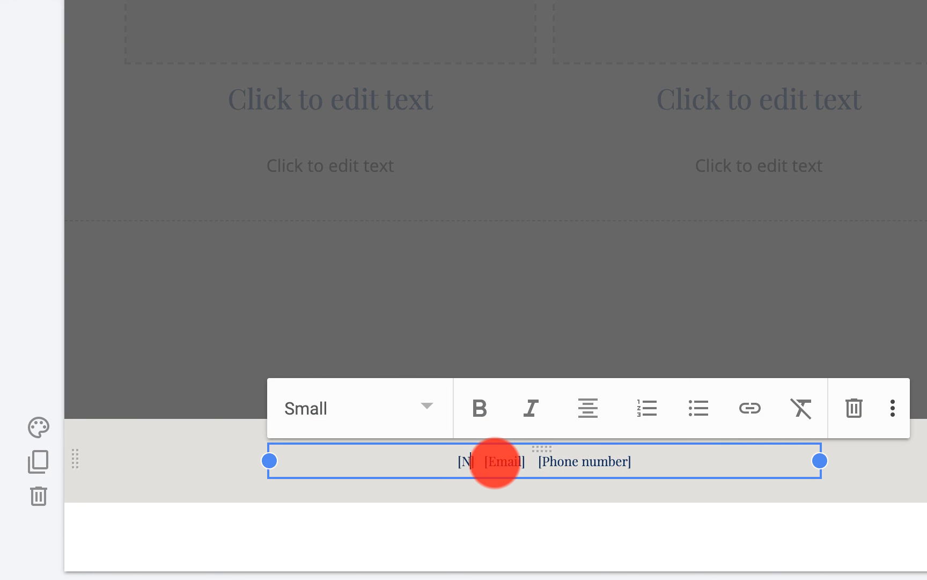
{"action": "type", "text": "Spencer Campbell"}
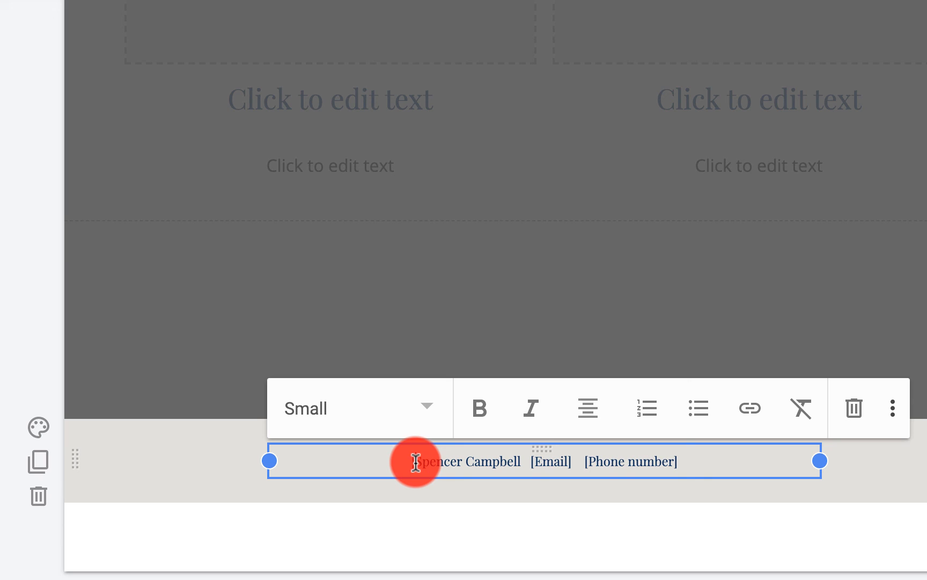
{"action": "mouse_move", "coordinate": [741, 460]}
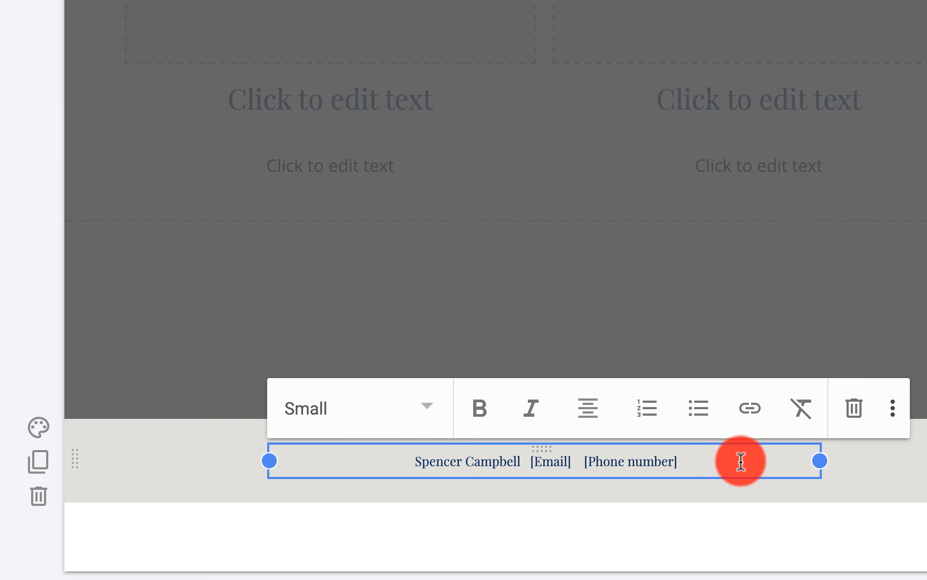